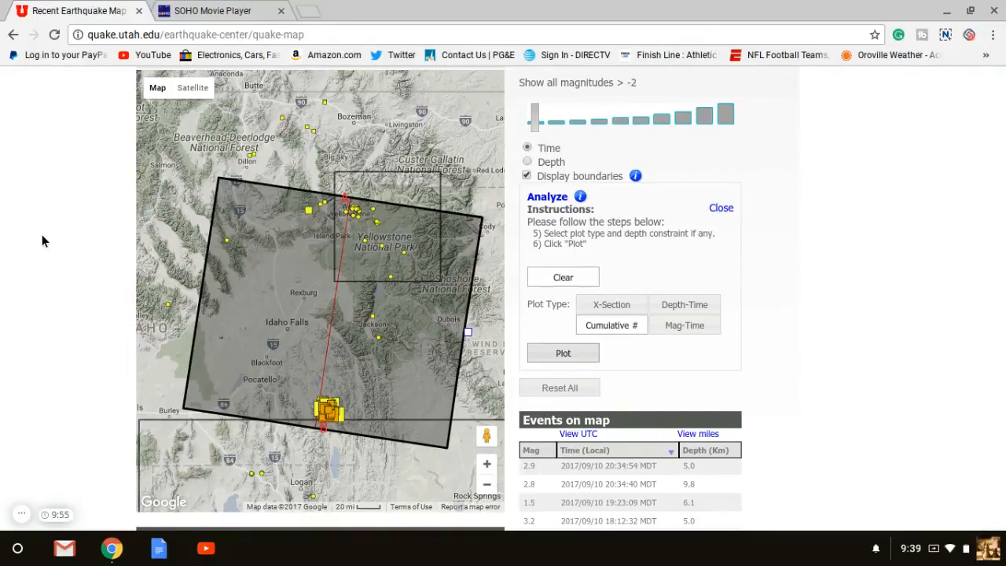
mouse_move(35, 206)
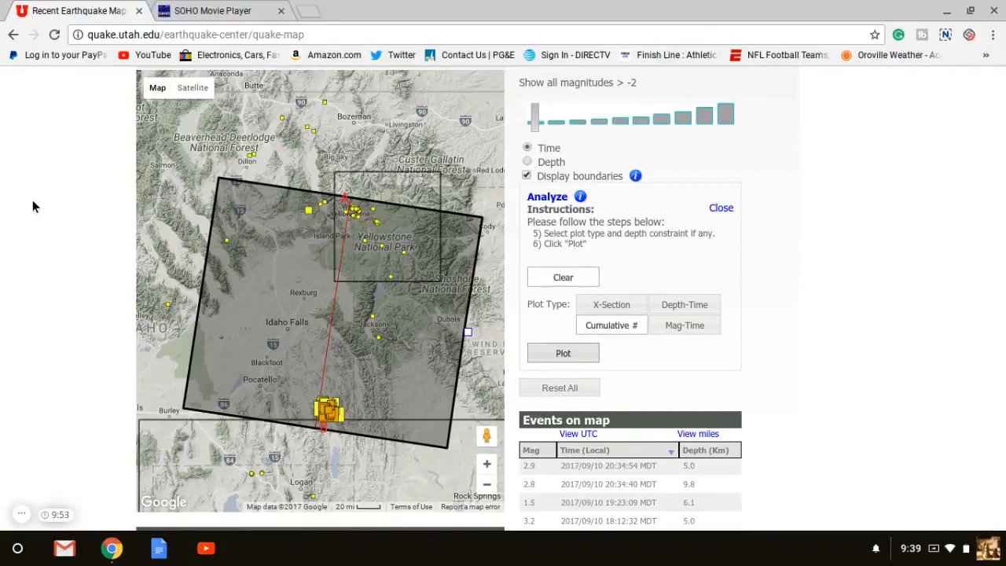
mouse_move(19, 282)
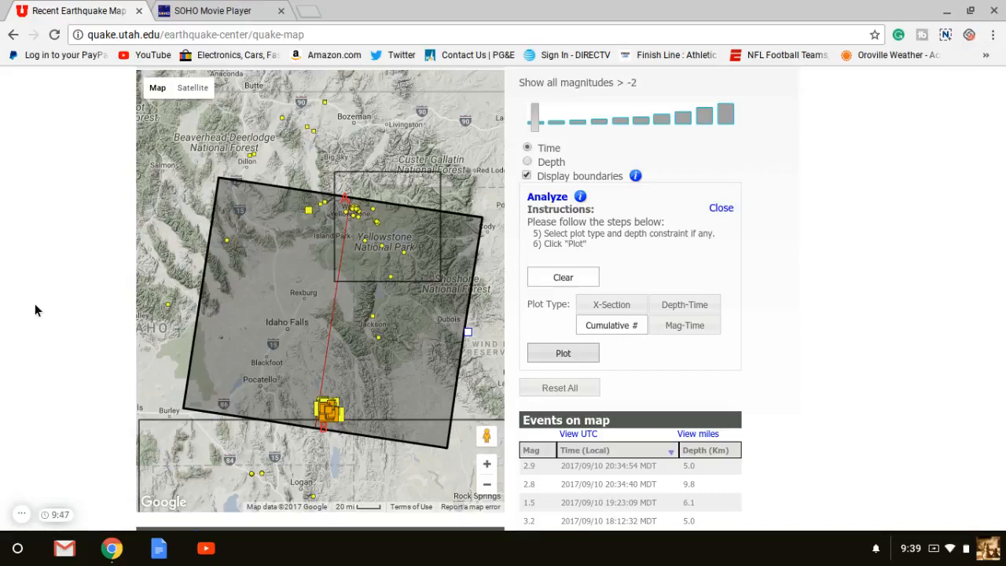
mouse_move(91, 299)
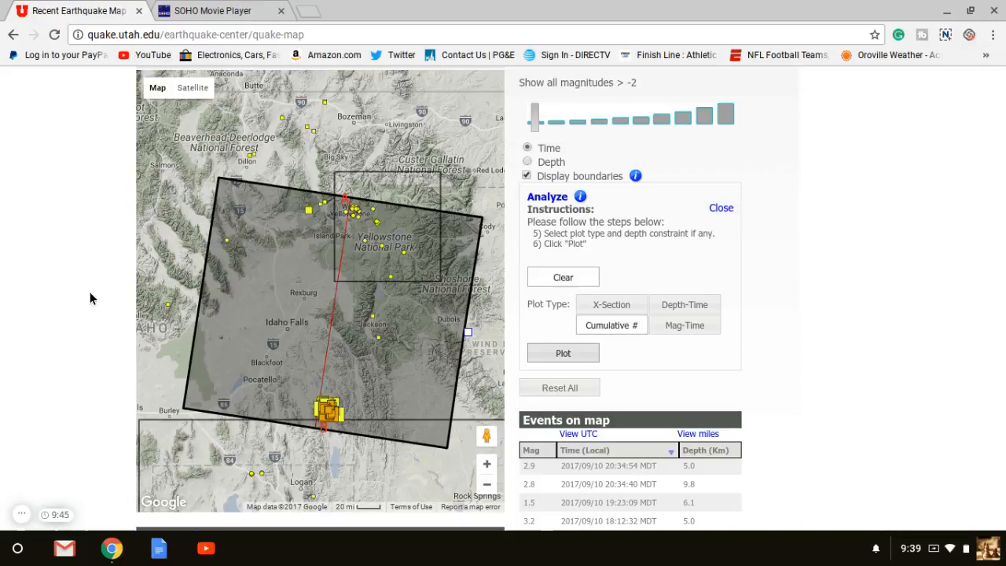
- Show the cumulative earthquake count plot for the boxed region, then dismiss it
scroll(down, 3)
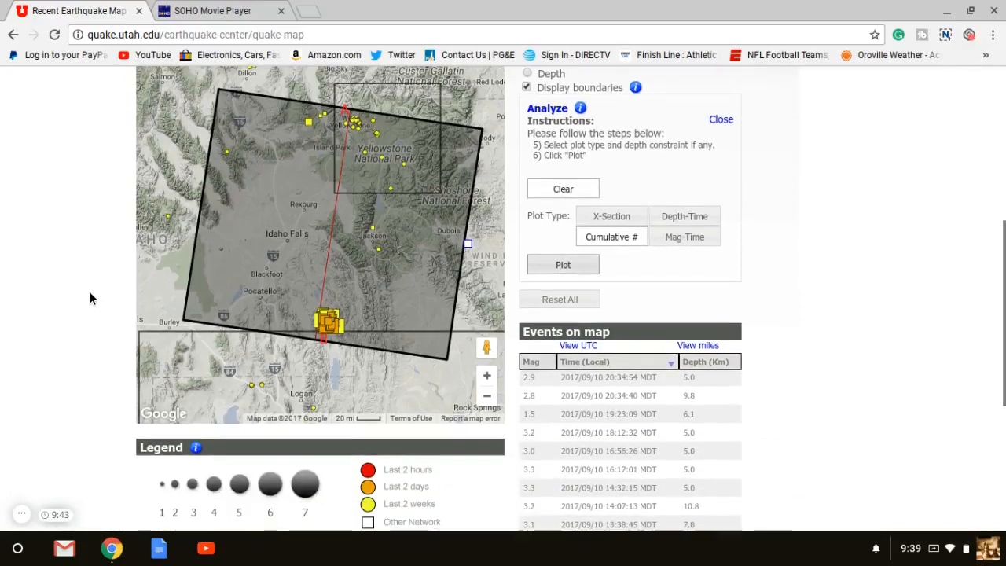
scroll(down, 3)
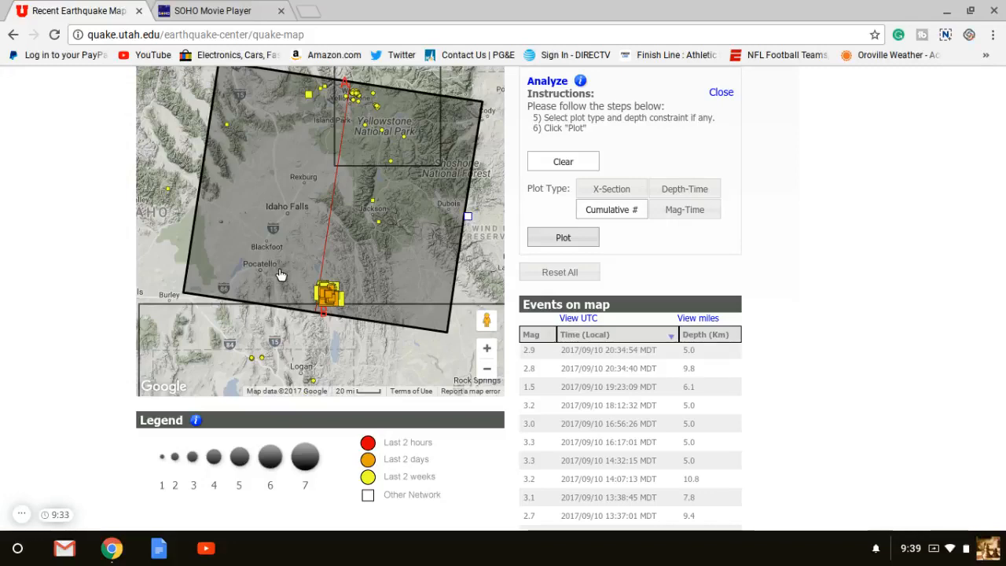
mouse_move(355, 264)
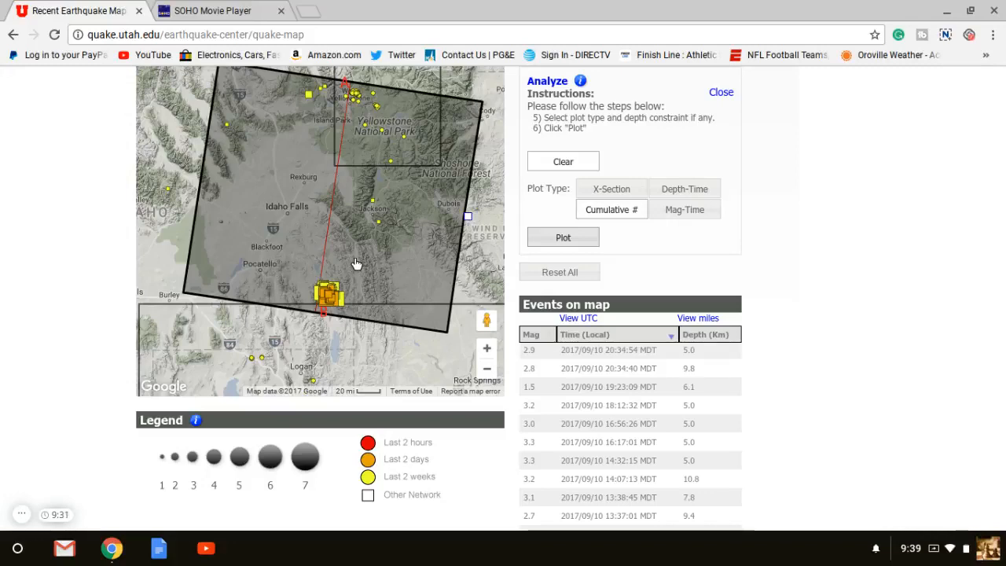
mouse_move(286, 280)
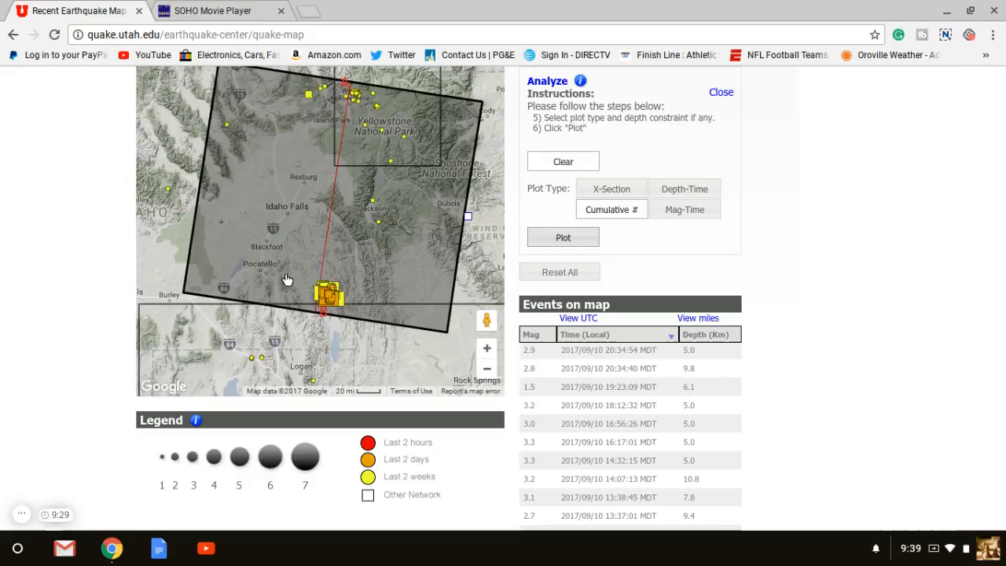
mouse_move(421, 226)
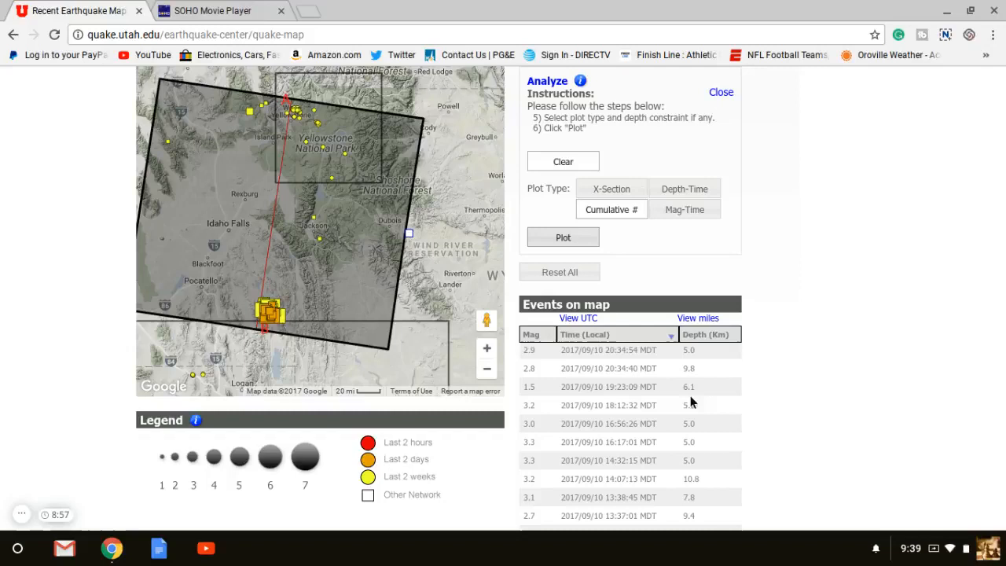
mouse_move(56, 249)
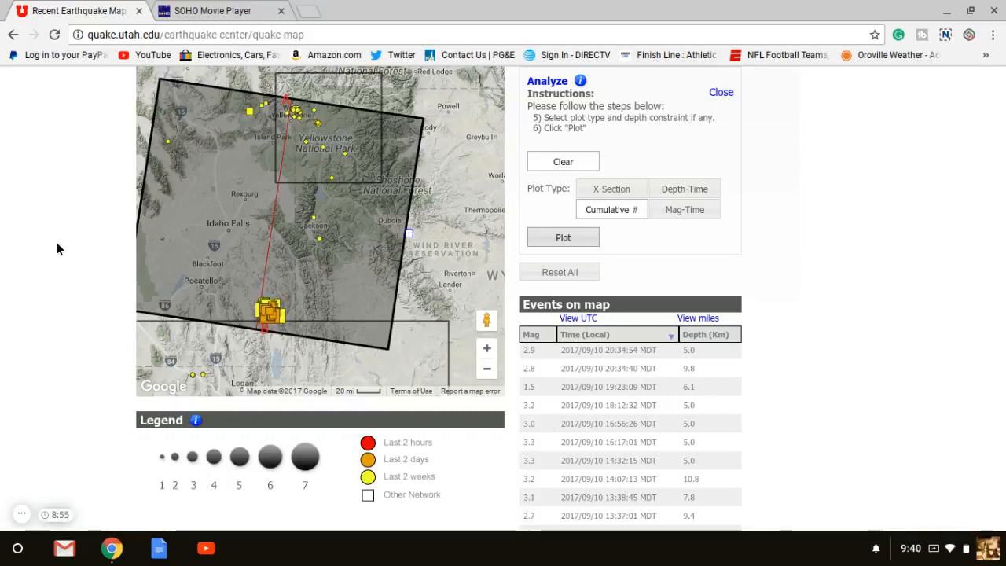
mouse_move(101, 288)
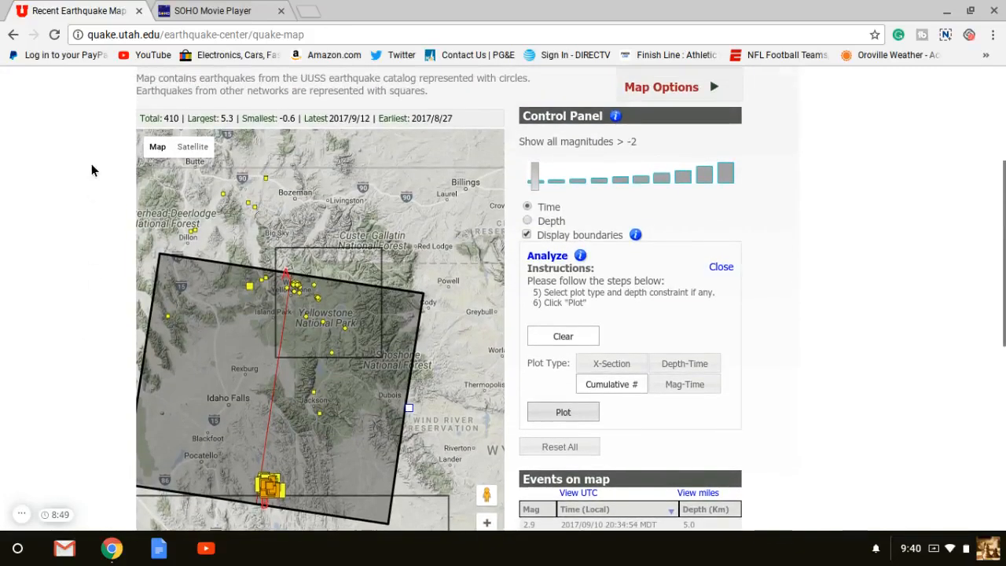
mouse_move(210, 132)
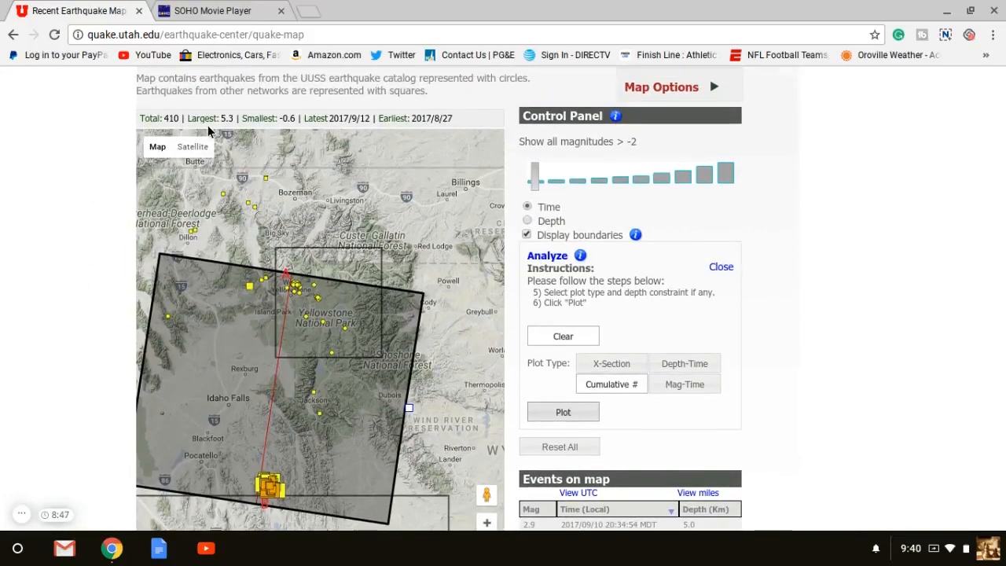
scroll(down, 3)
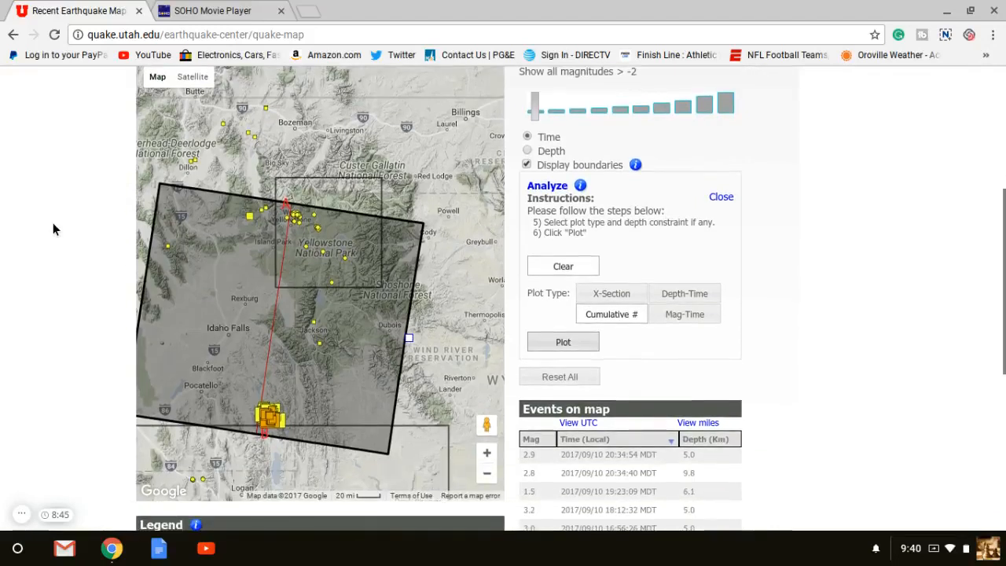
scroll(down, 3)
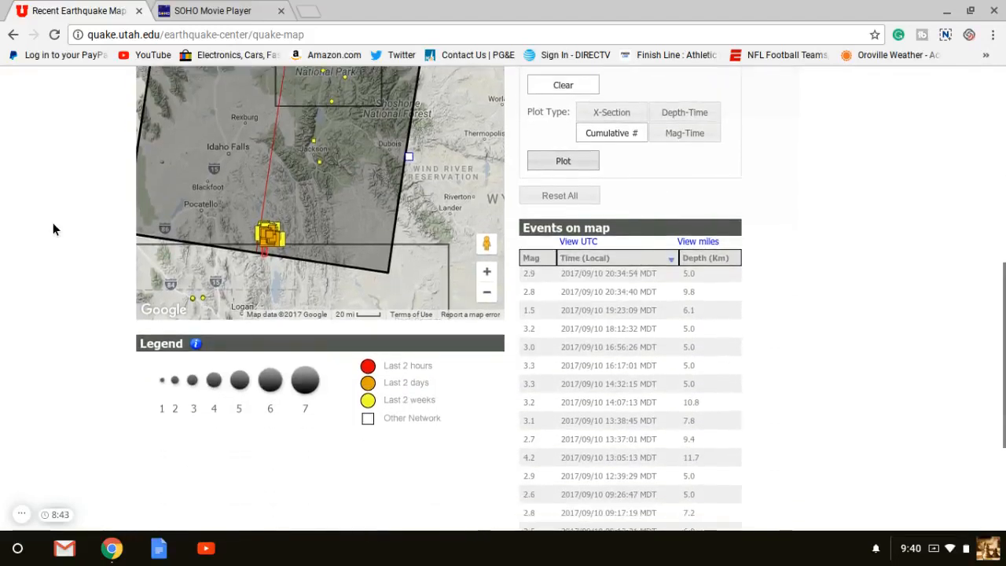
scroll(down, 3)
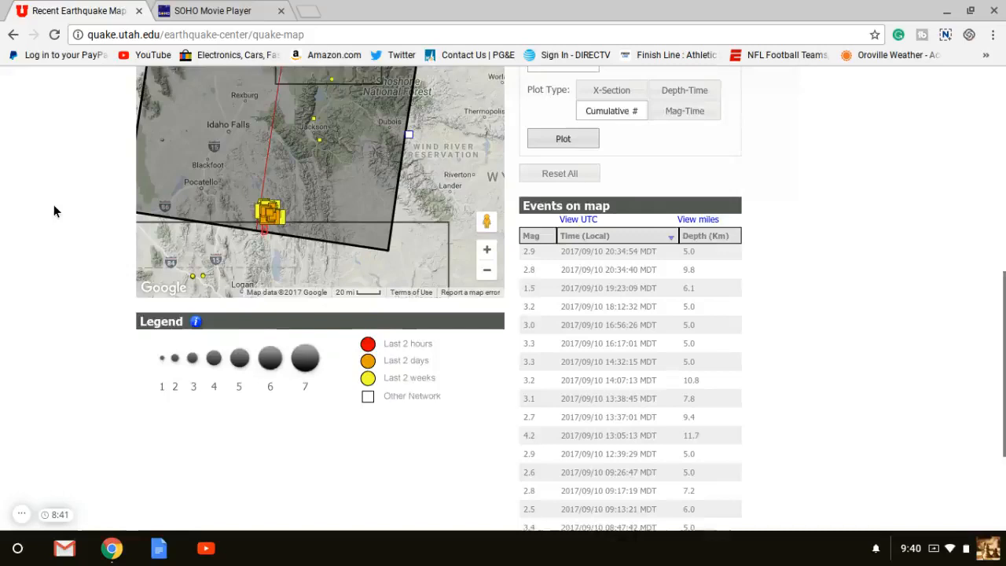
scroll(down, 3)
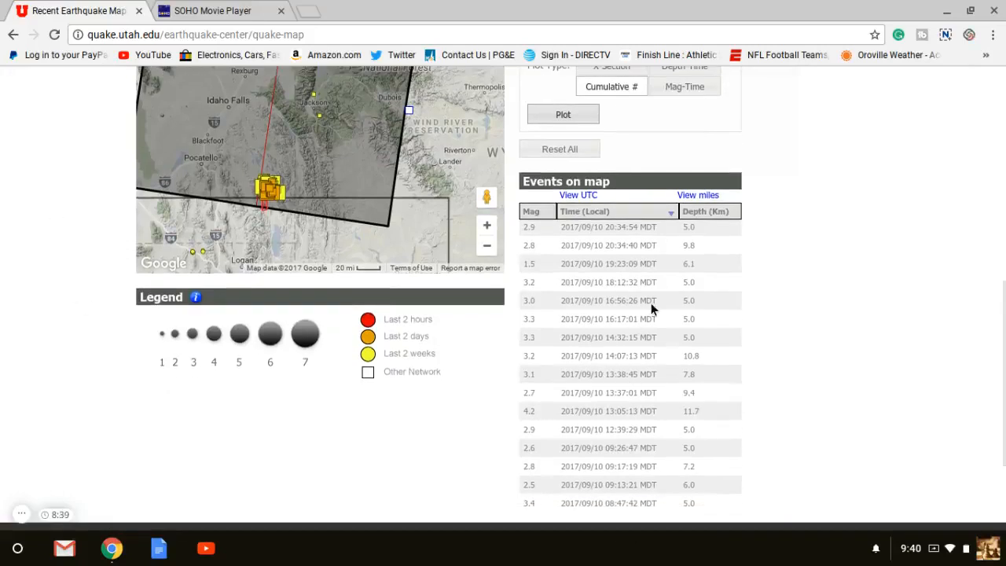
mouse_move(579, 302)
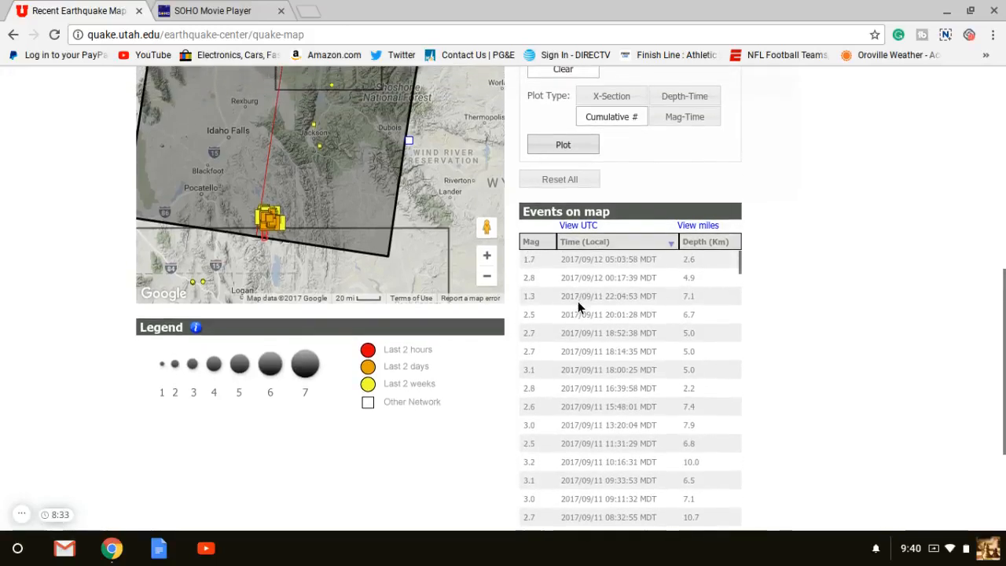
mouse_move(547, 328)
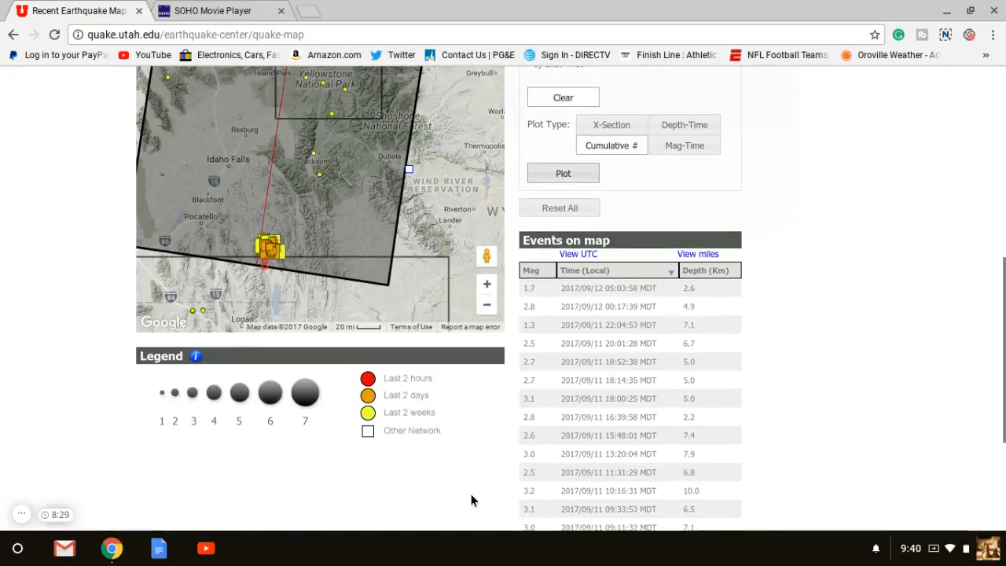
mouse_move(815, 334)
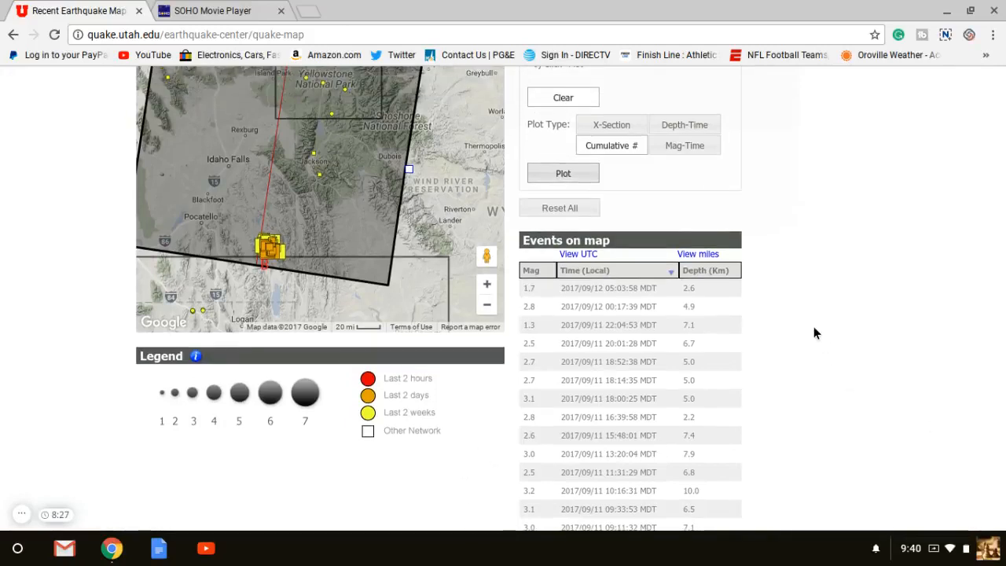
scroll(down, 3)
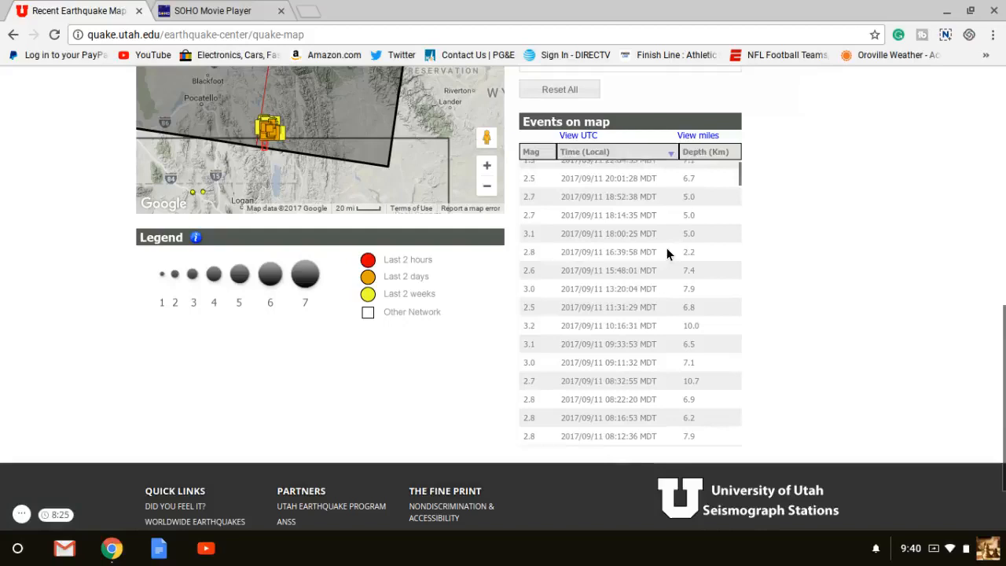
scroll(down, 3)
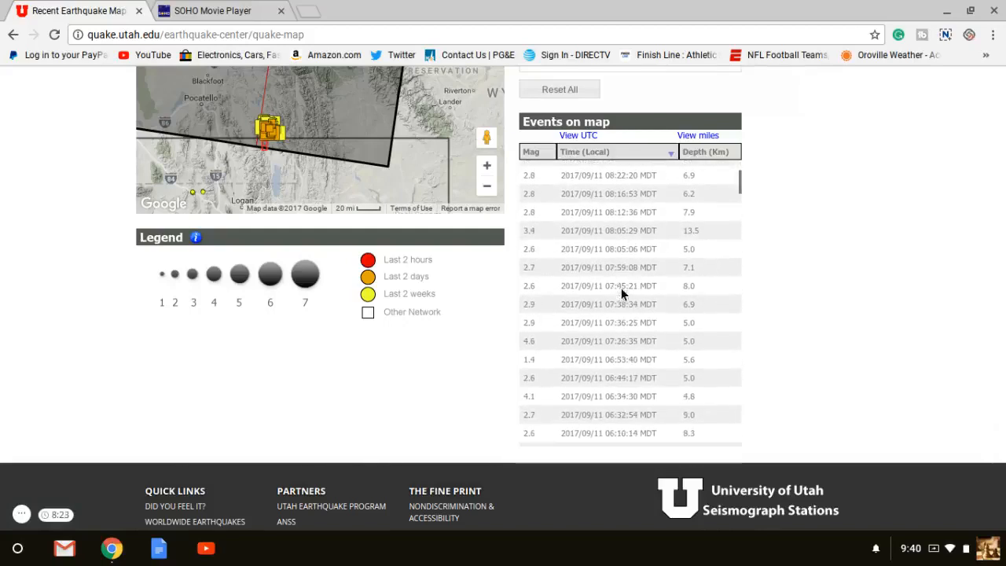
scroll(down, 3)
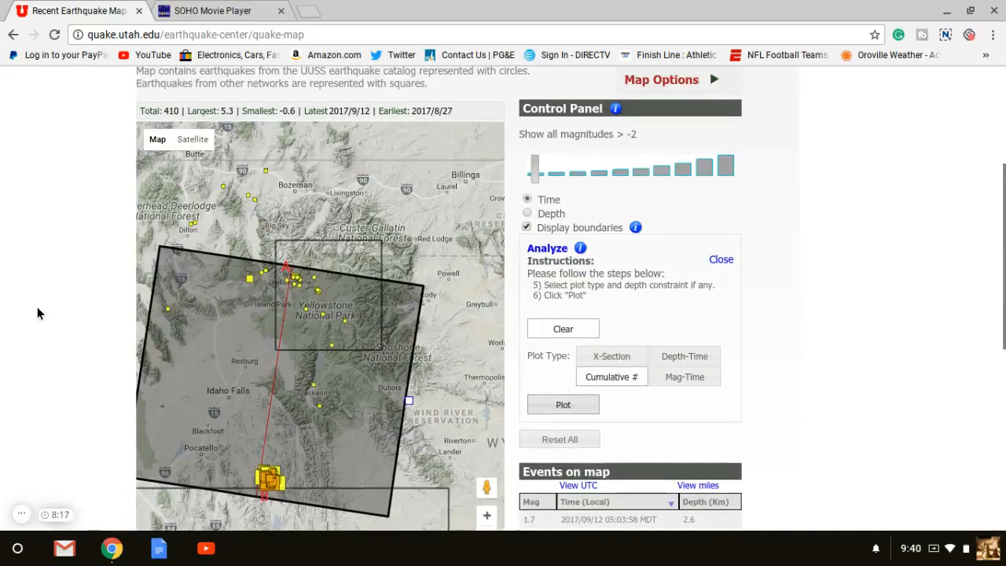
scroll(down, 3)
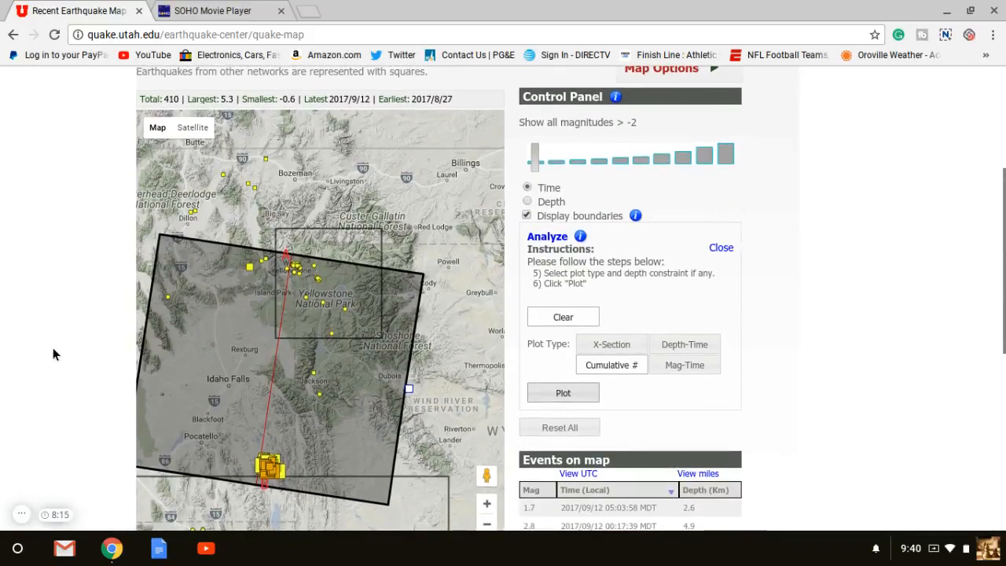
scroll(down, 3)
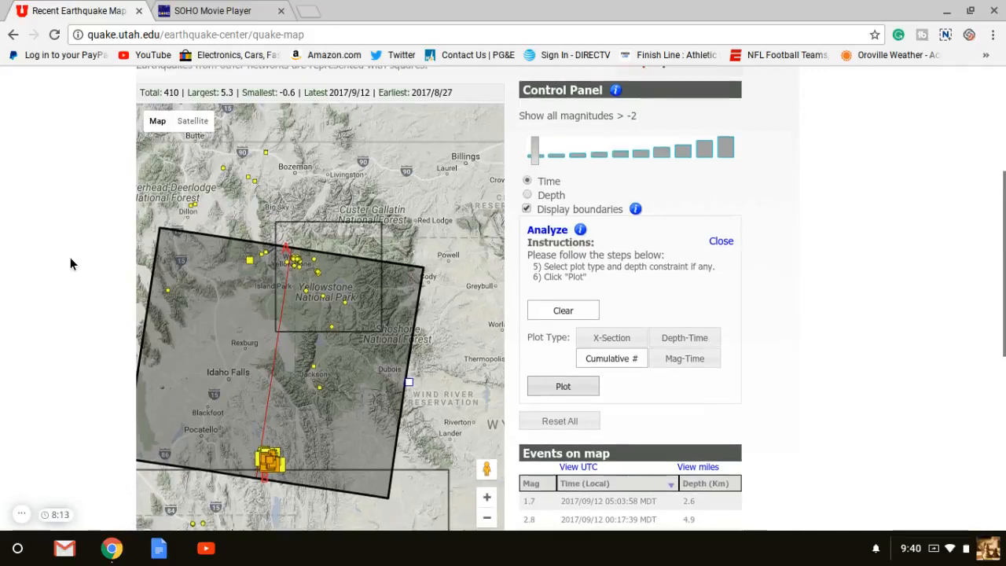
scroll(down, 3)
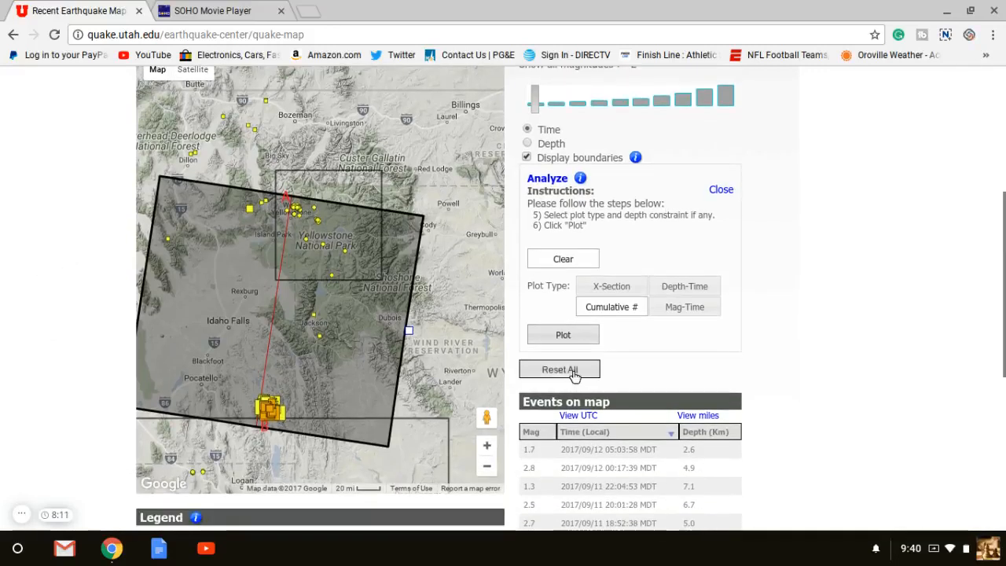
click(563, 333)
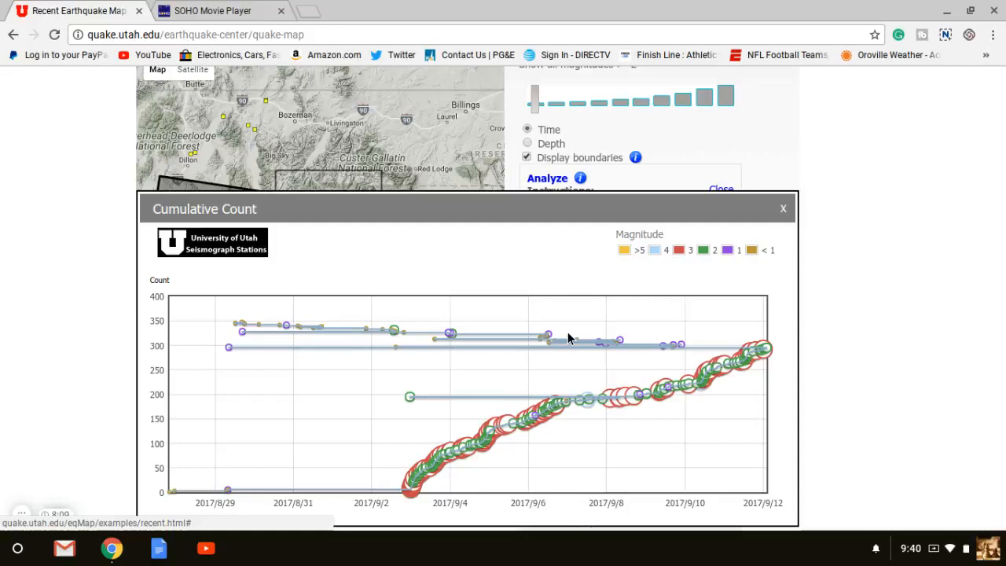
mouse_move(494, 442)
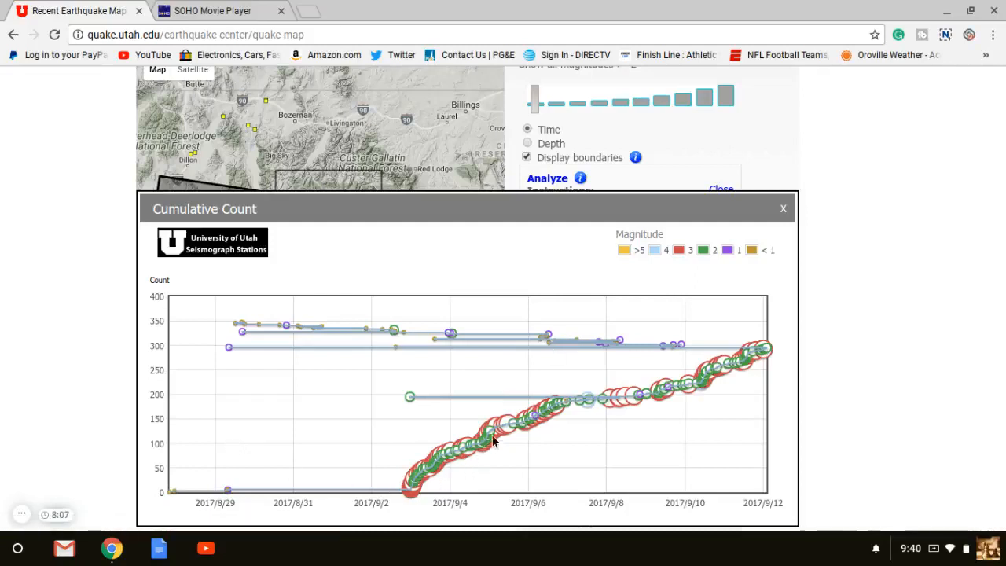
mouse_move(698, 382)
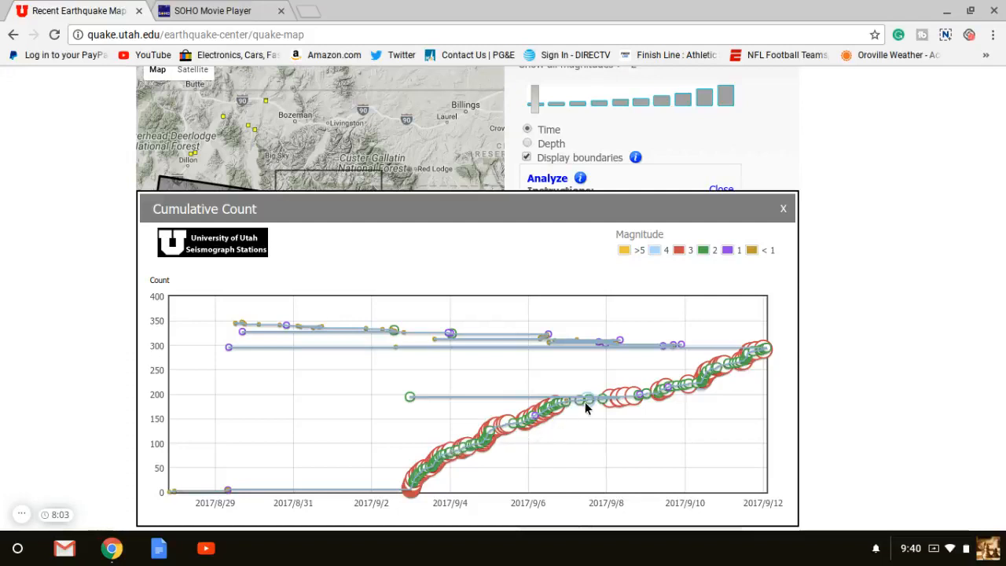
mouse_move(773, 340)
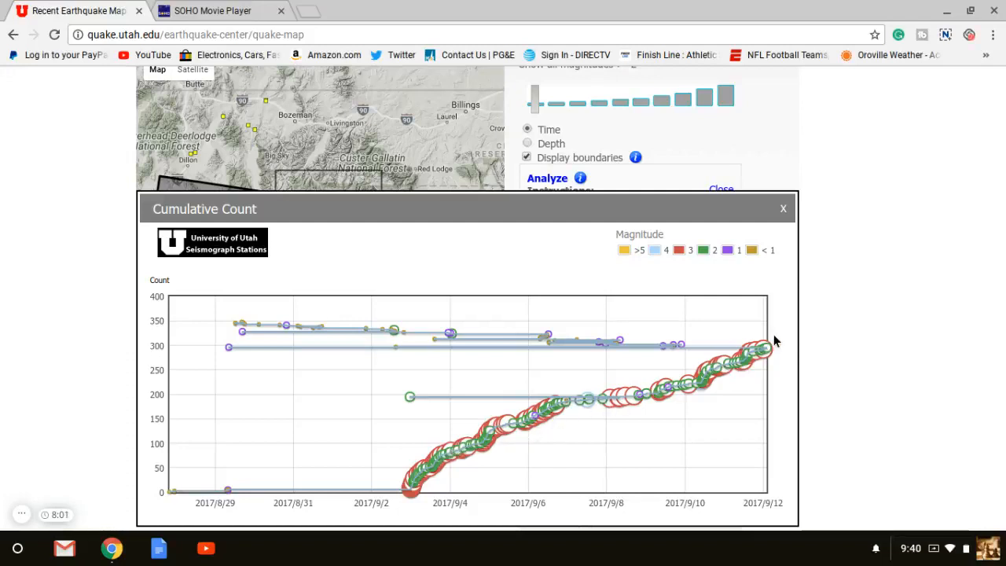
click(783, 207)
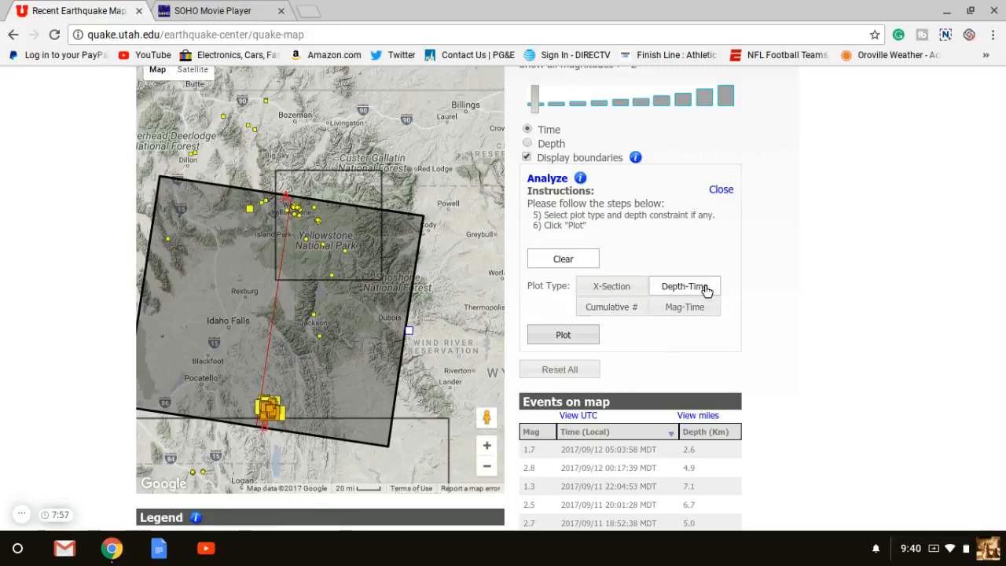
- Show and dismiss the depth-time plot, then the magnitude-time plot for the region
click(563, 333)
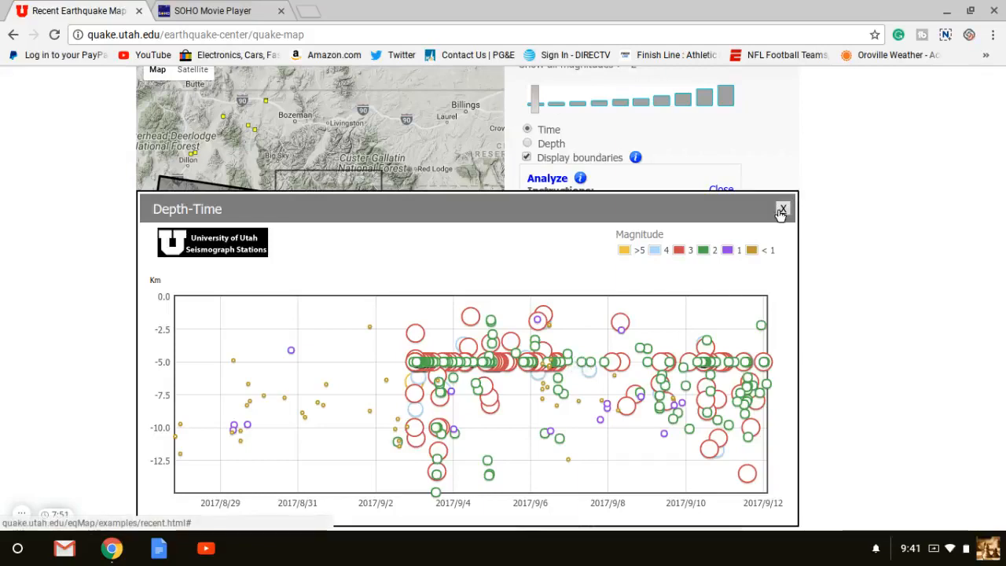
click(783, 209)
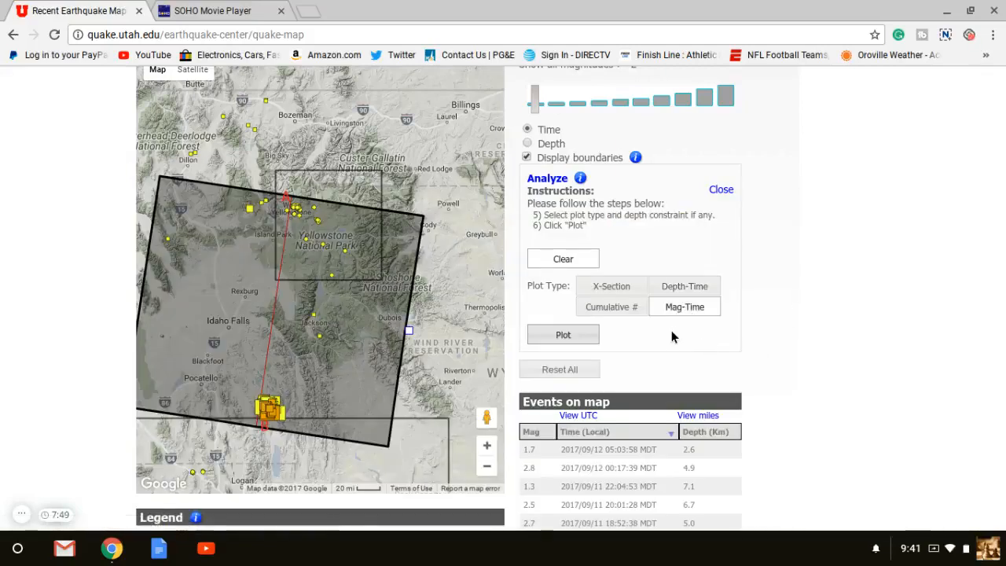
click(563, 333)
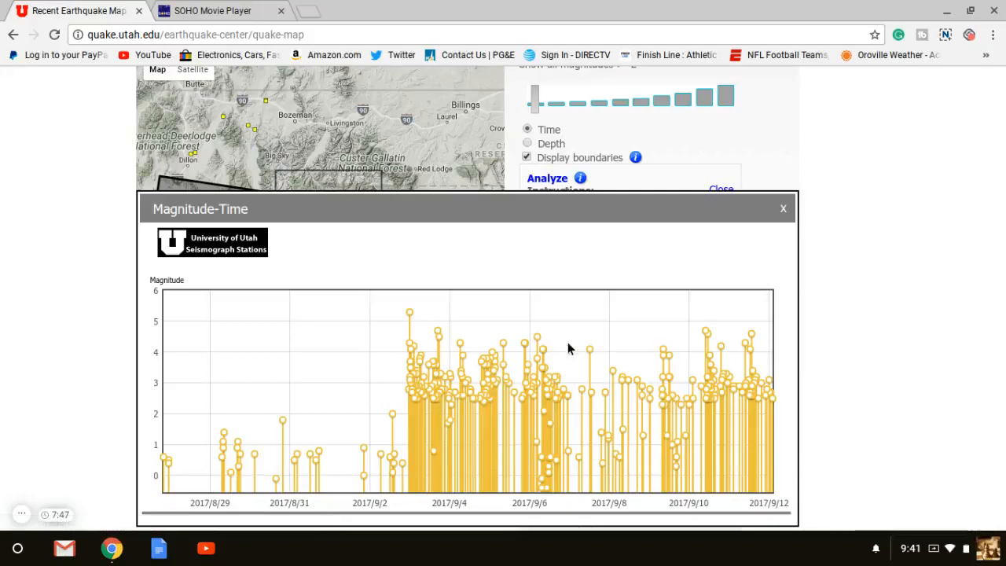
mouse_move(385, 431)
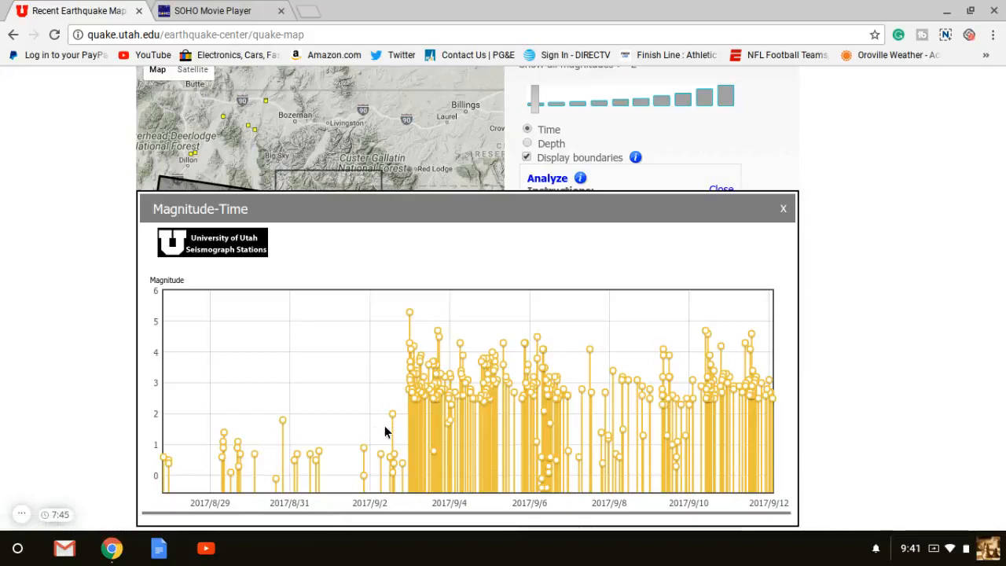
mouse_move(554, 462)
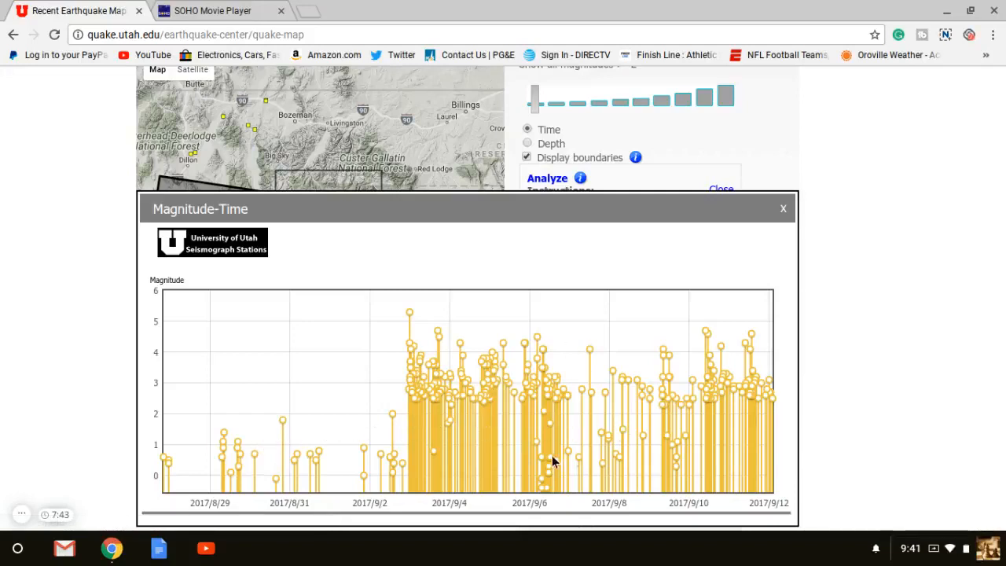
mouse_move(774, 211)
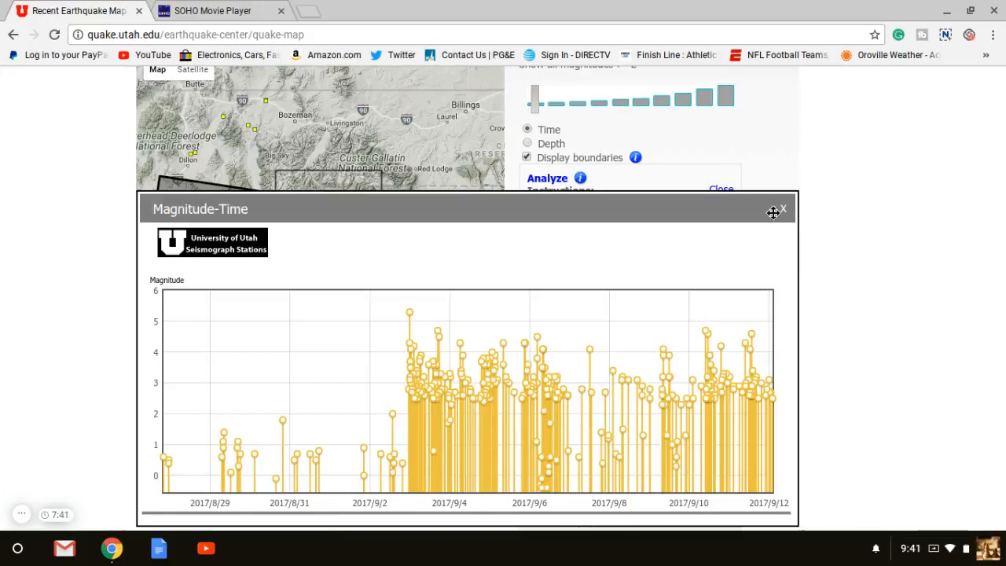
click(783, 208)
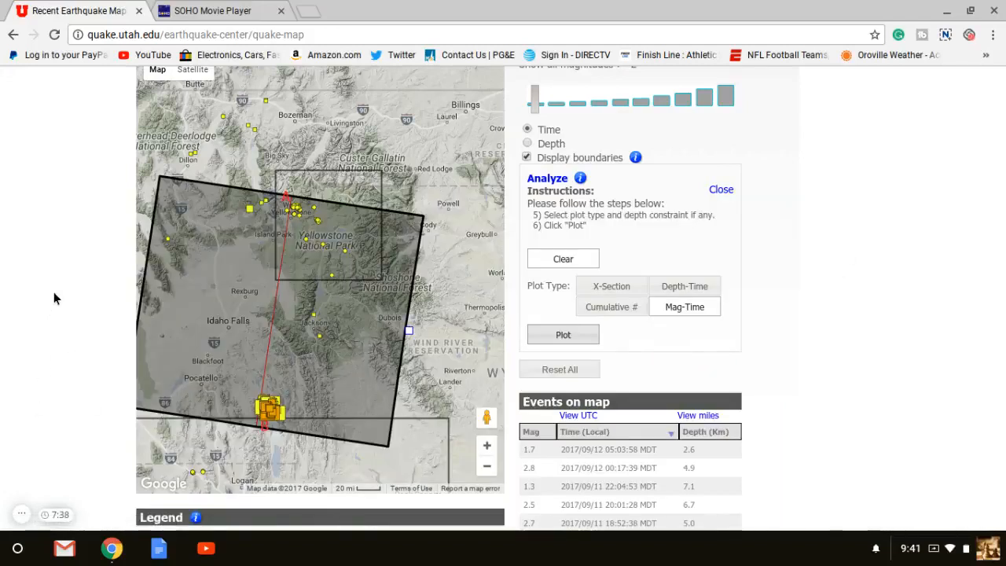
scroll(down, 3)
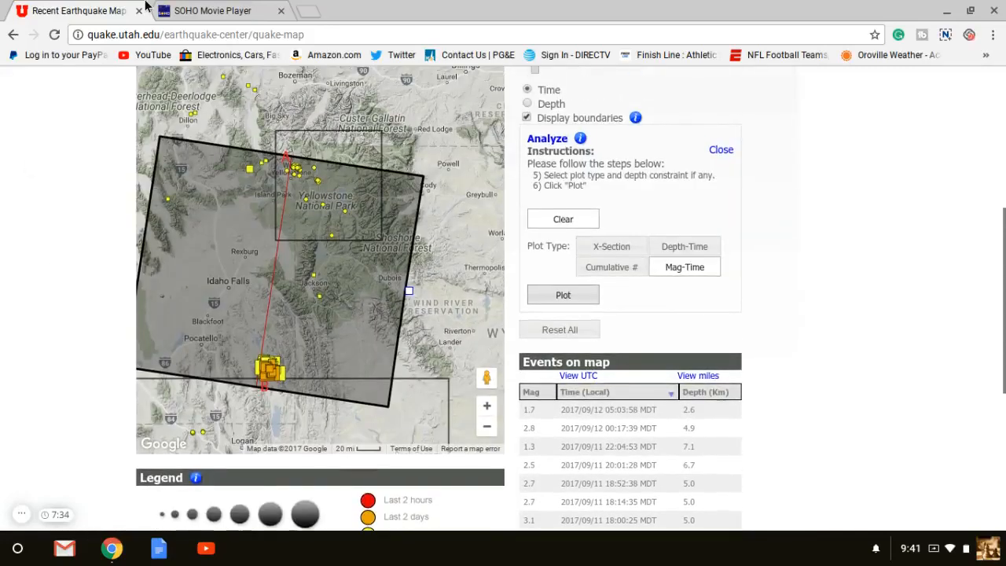
- Switch to the SOHO Movie Player tab so the red LASCO coronagraph CME movie plays
click(212, 9)
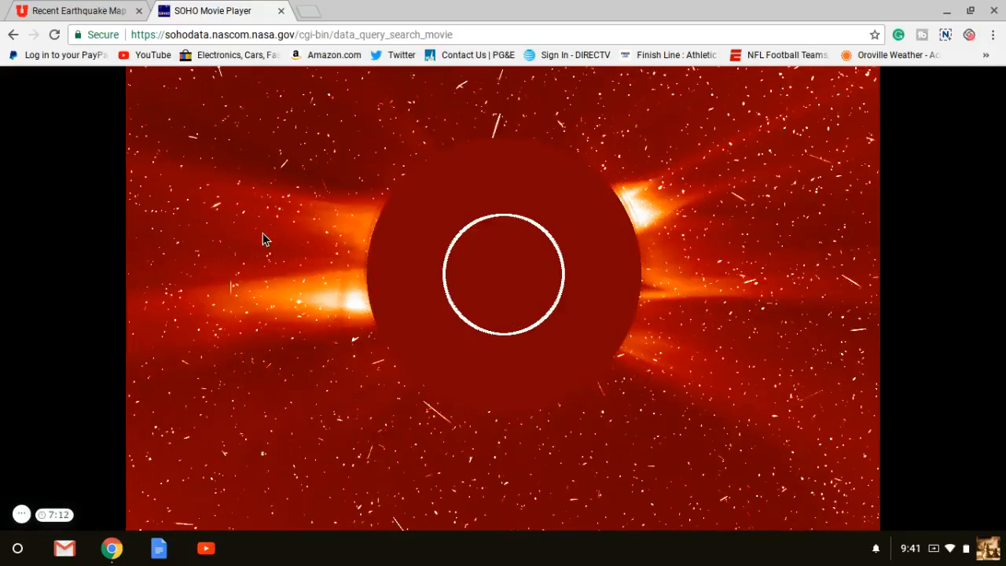
mouse_move(245, 421)
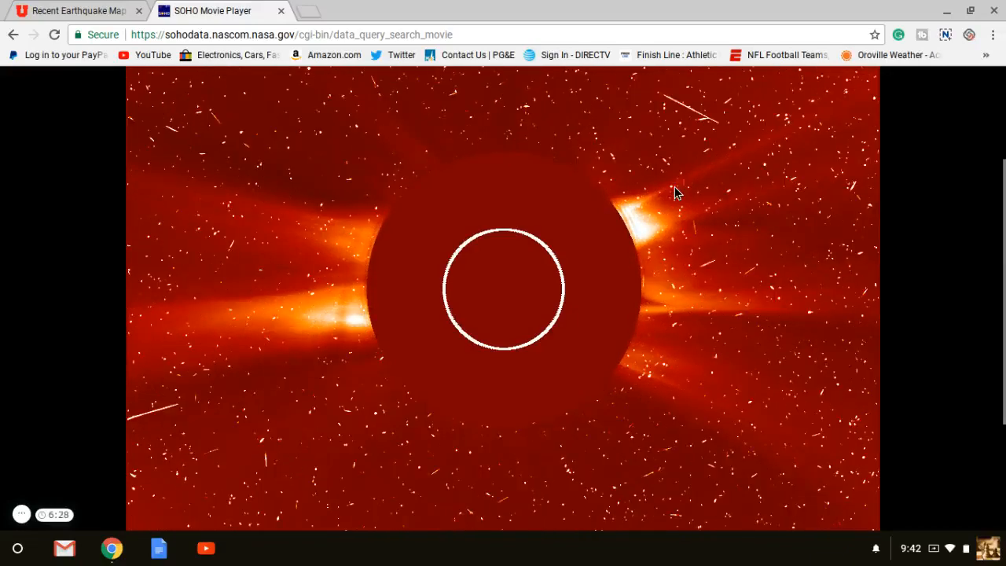
mouse_move(425, 259)
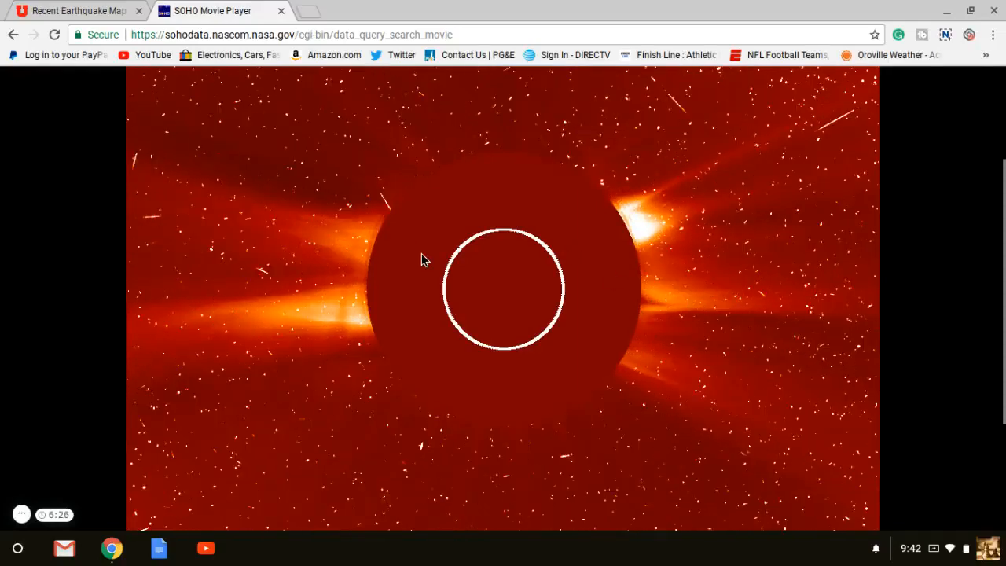